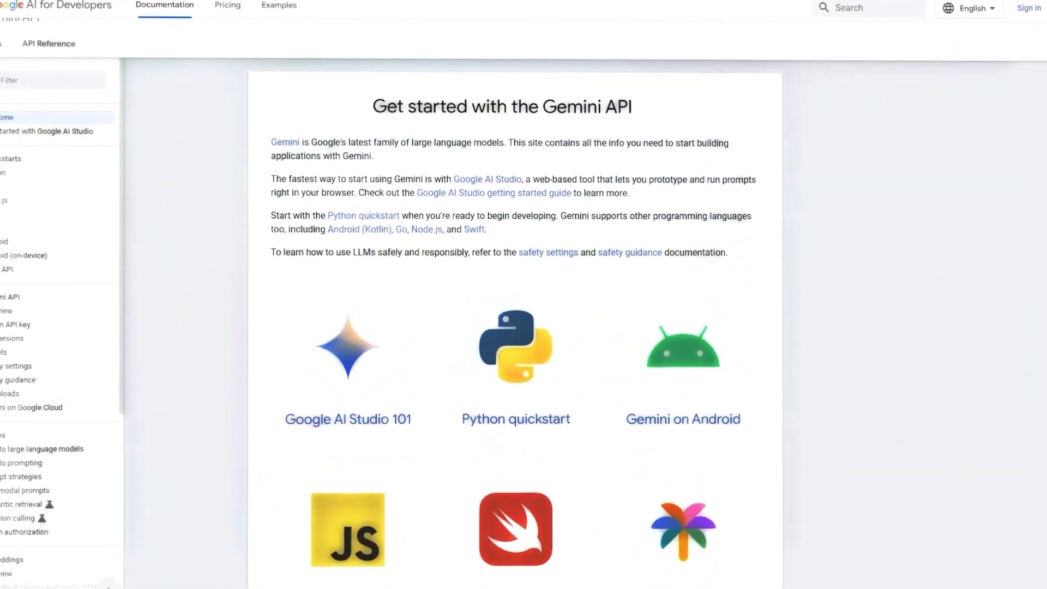
Scroll down to the Gemini on the Web, Gemini on iOS and Migrate from PaLM cards
scroll(down, 3)
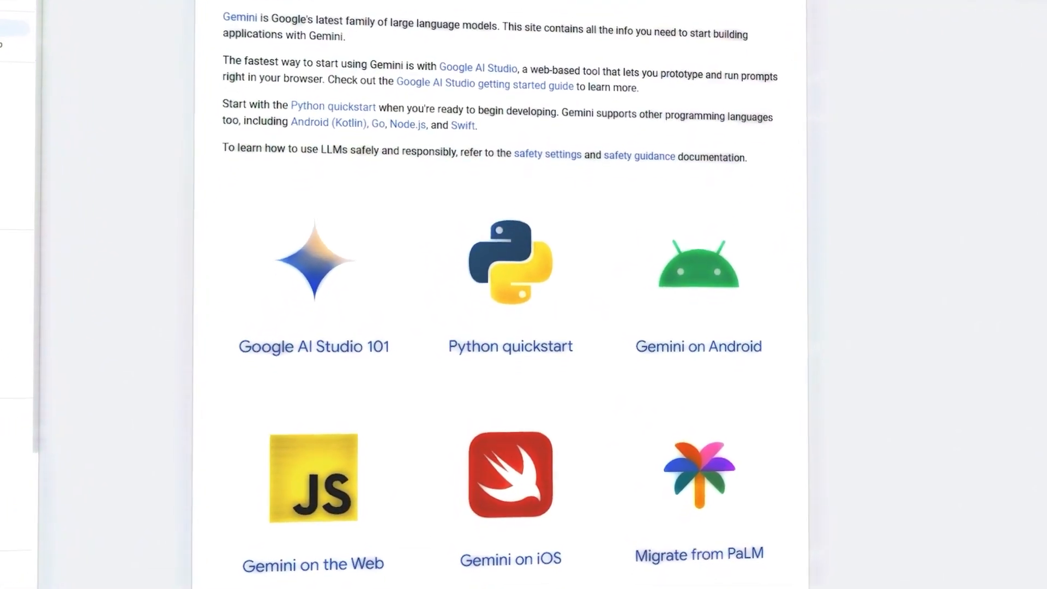
scroll(down, 3)
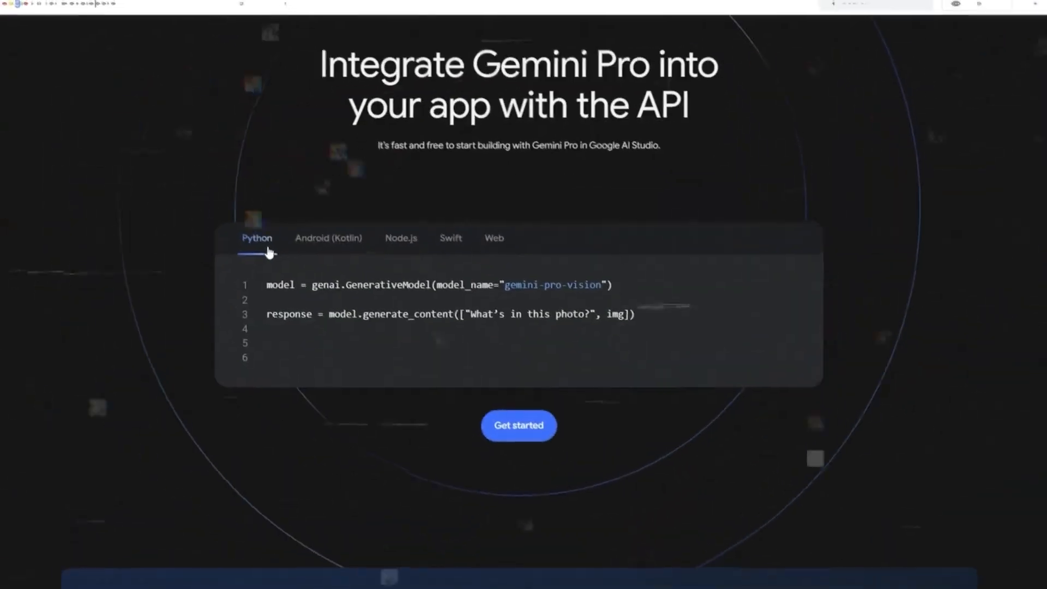
Switch the Gemini Pro vision code sample from Python to Android (Kotlin)
click(328, 238)
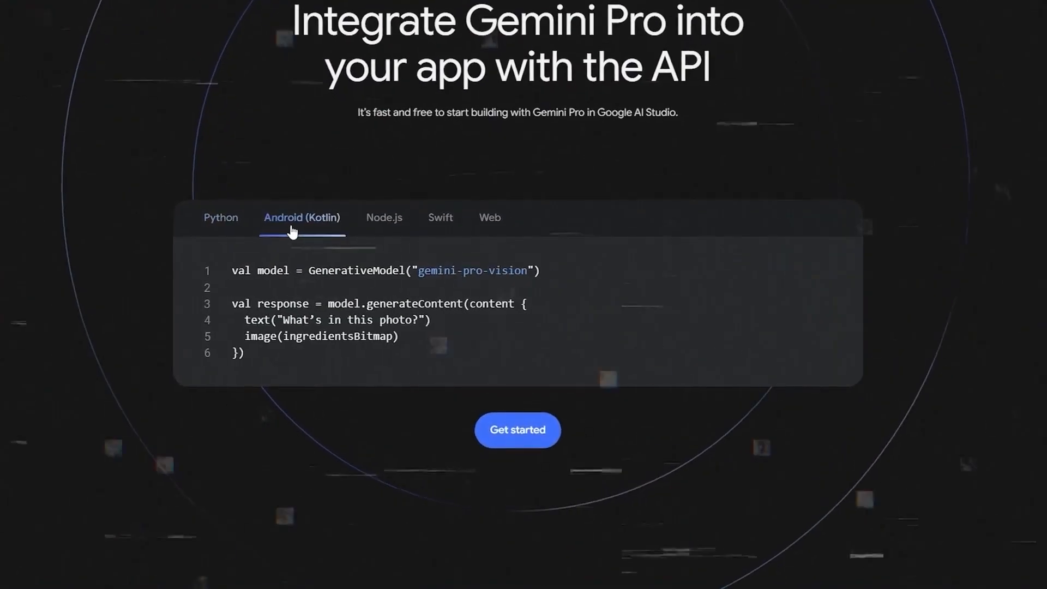